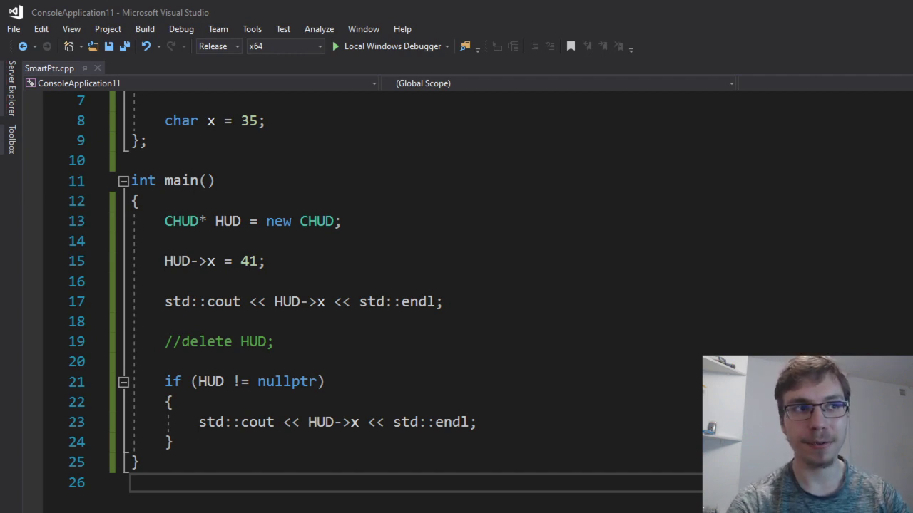
# Step: Highlight the line printing HUD->x and start the Local Windows Debugger
pyautogui.scroll(3)
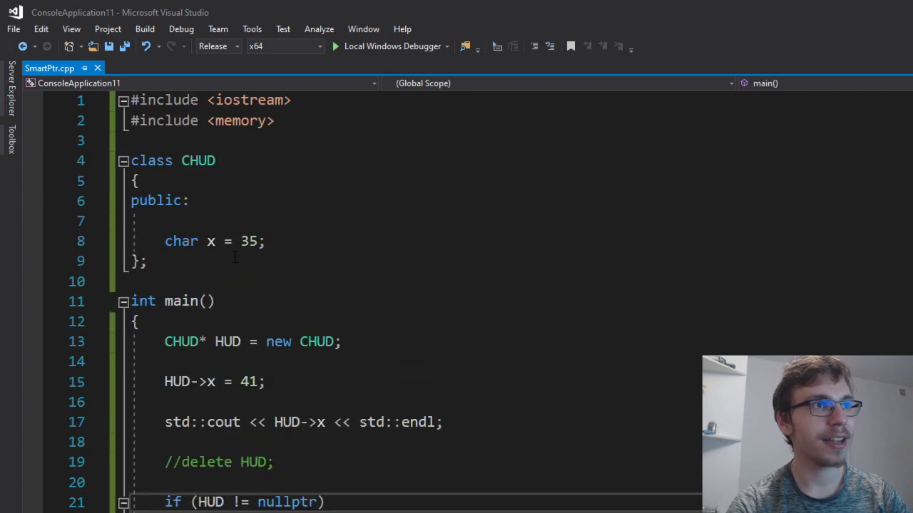
pyautogui.doubleClick(198, 160)
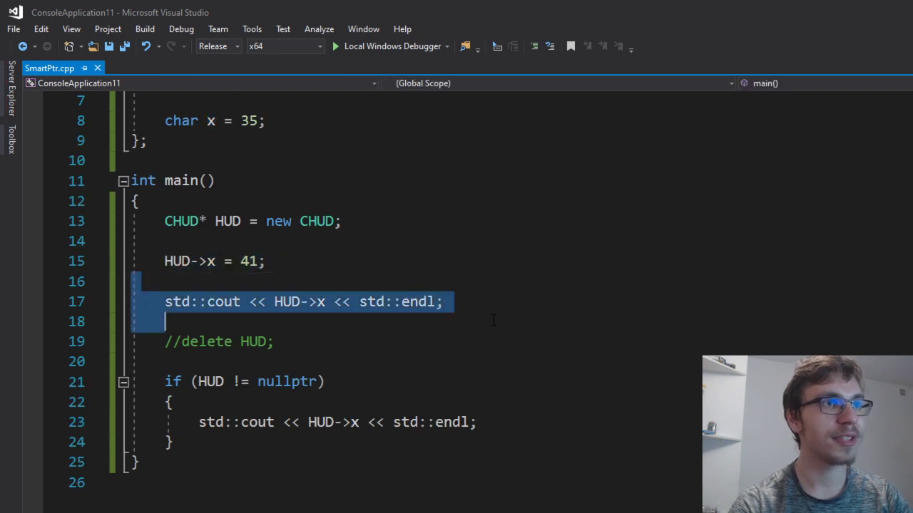
pyautogui.click(171, 402)
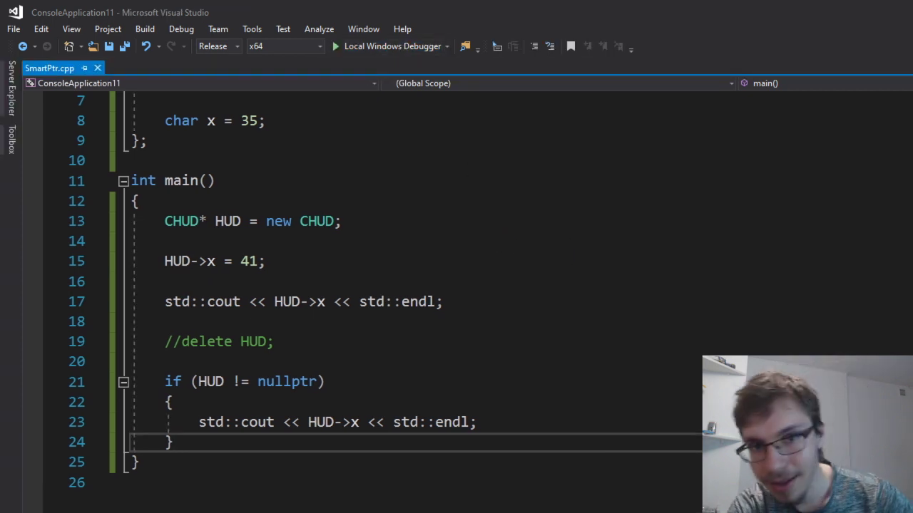
pyautogui.click(334, 45)
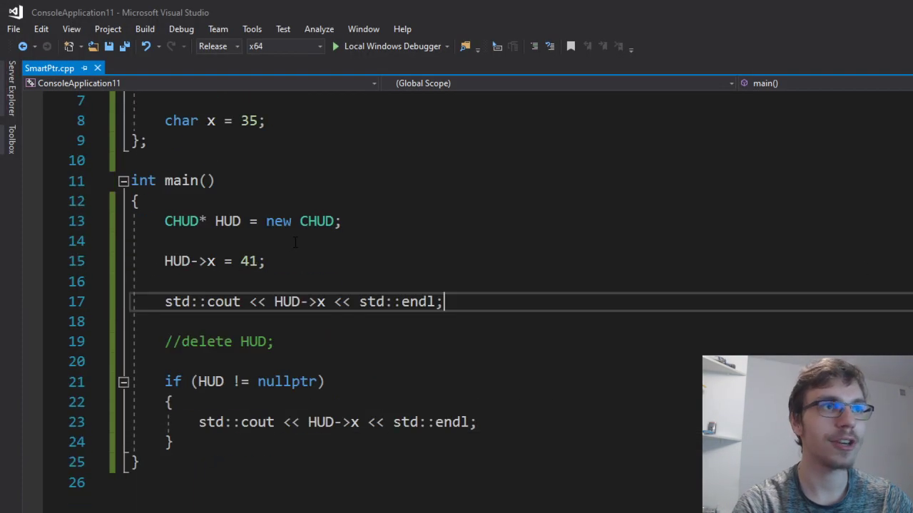
# Step: Uncomment delete HUD;, run to the read access violation, then stop debugging
pyautogui.click(181, 342)
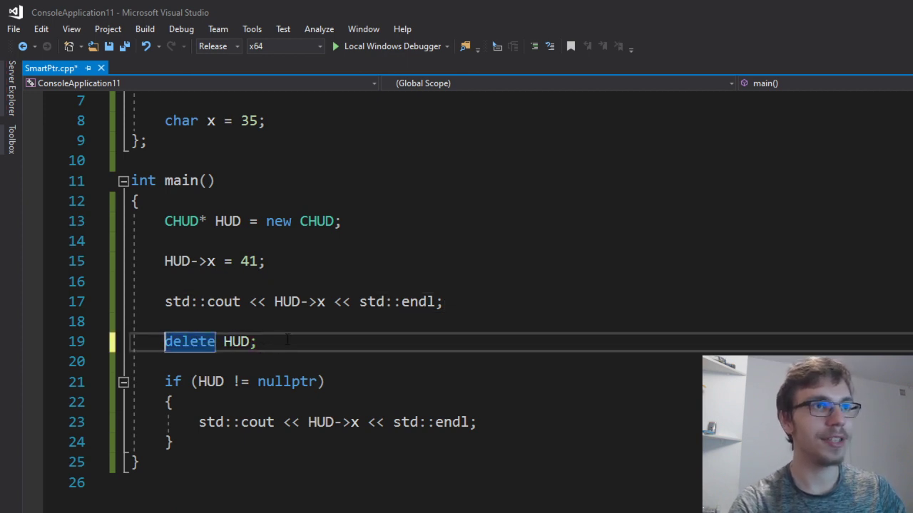
pyautogui.click(166, 321)
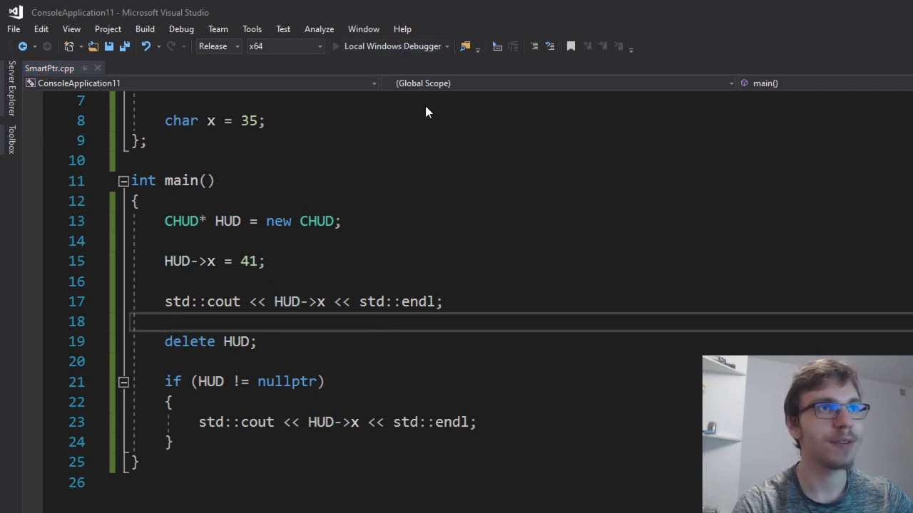
pyautogui.click(335, 46)
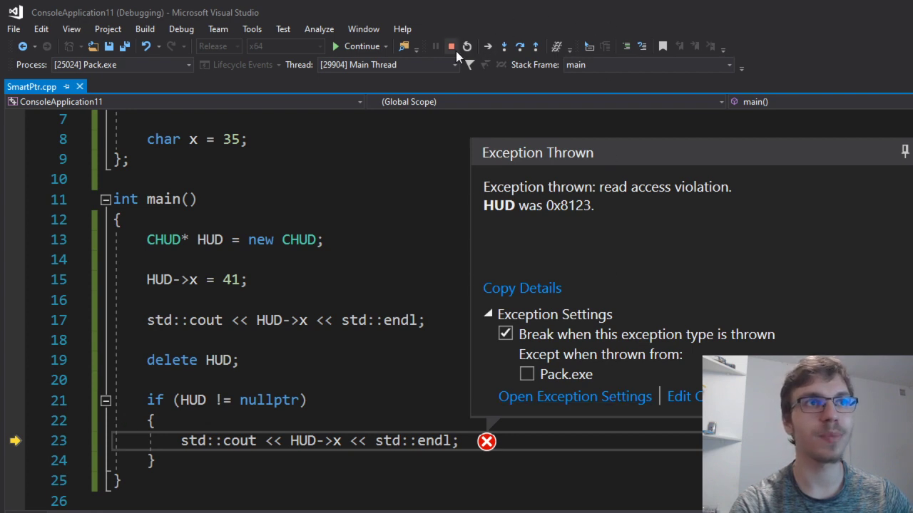
pyautogui.click(450, 45)
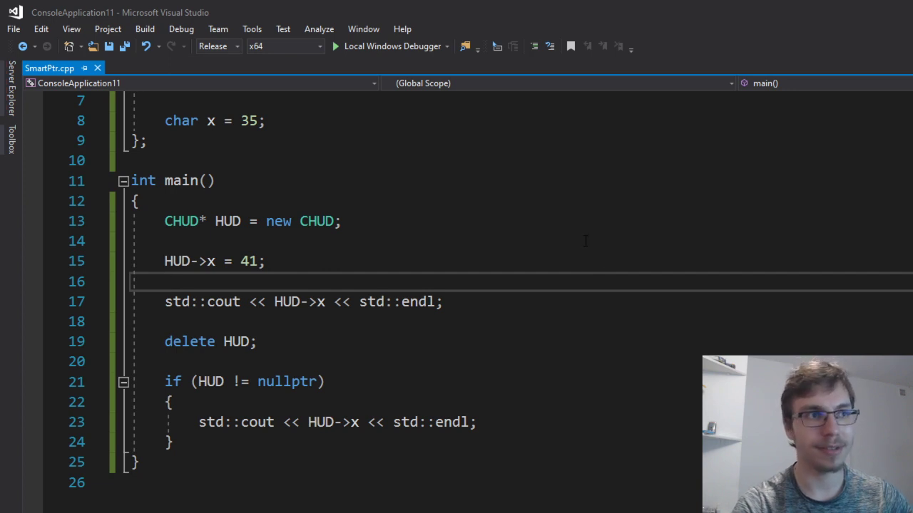
pyautogui.scroll(3)
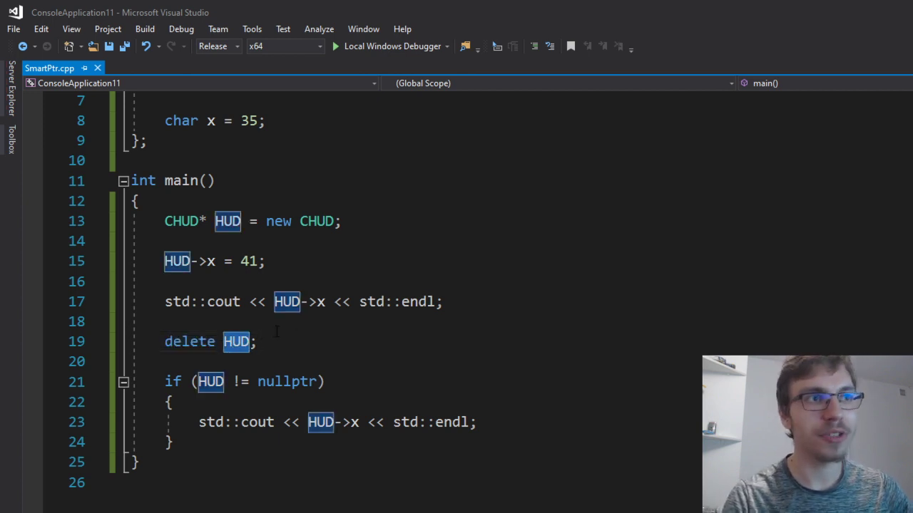
pyautogui.click(164, 322)
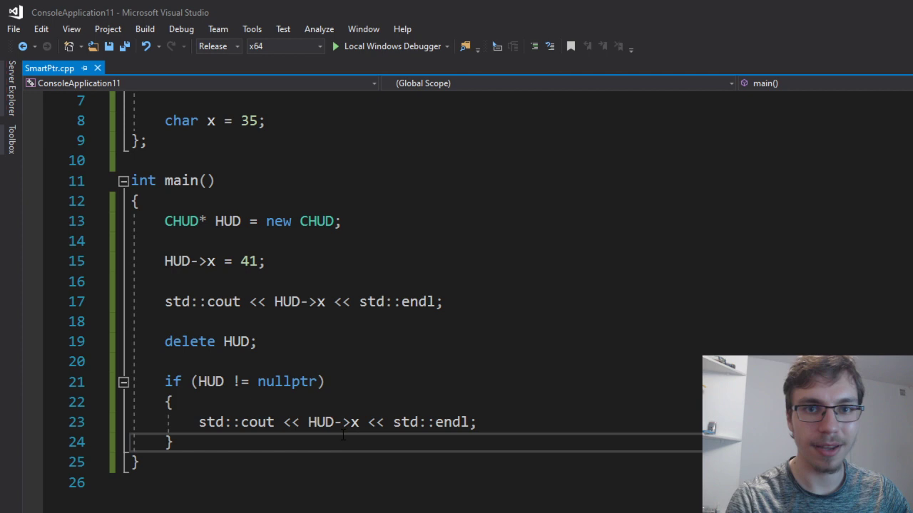
pyautogui.click(477, 422)
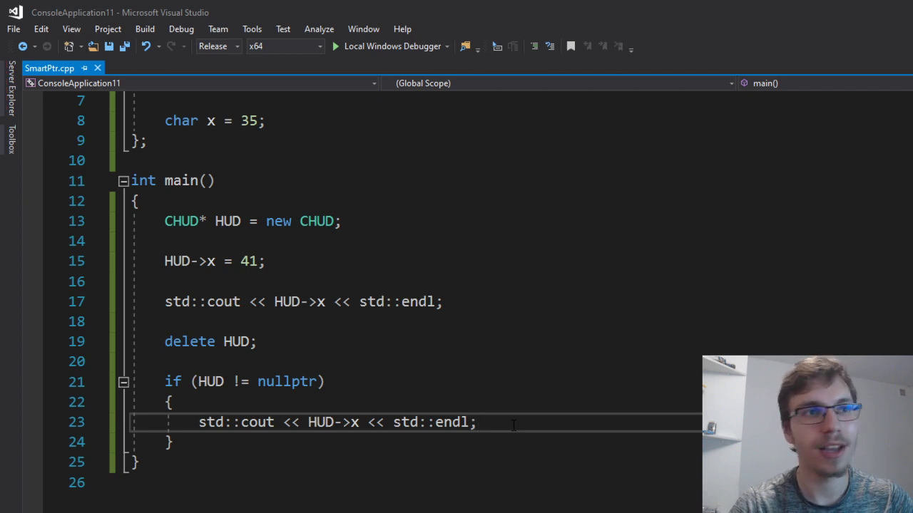
pyautogui.click(476, 422)
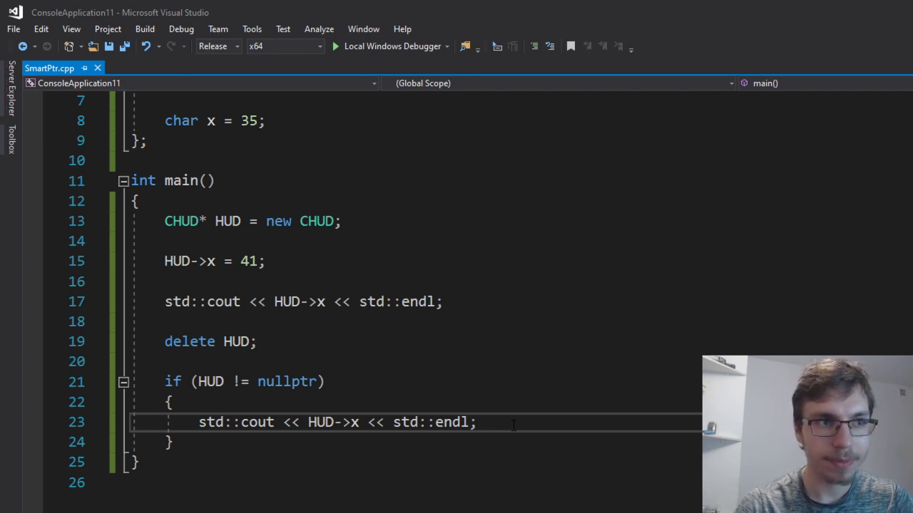
pyautogui.click(478, 422)
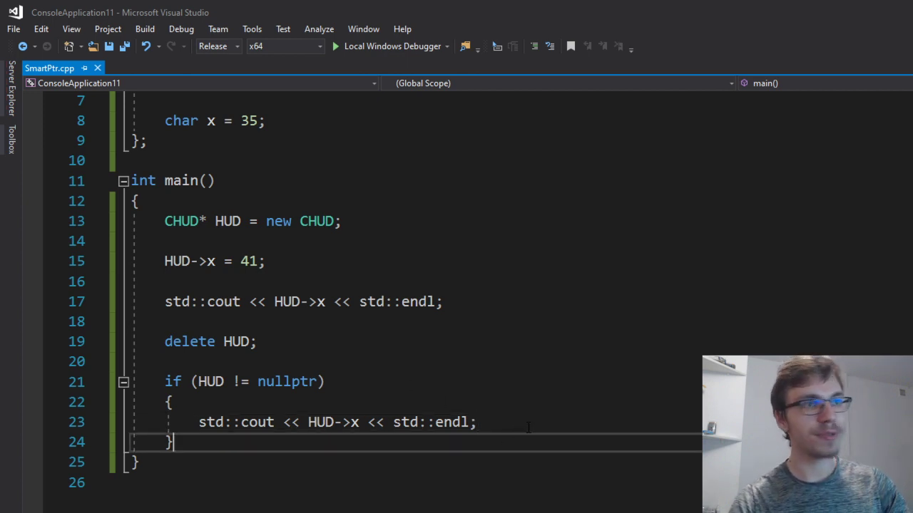
# Step: Add std::unique_ptr<CHUD> UniqueHUD = std::make_unique<CHUD>(); and inspect the unique_ptr definition
pyautogui.press('Enter')
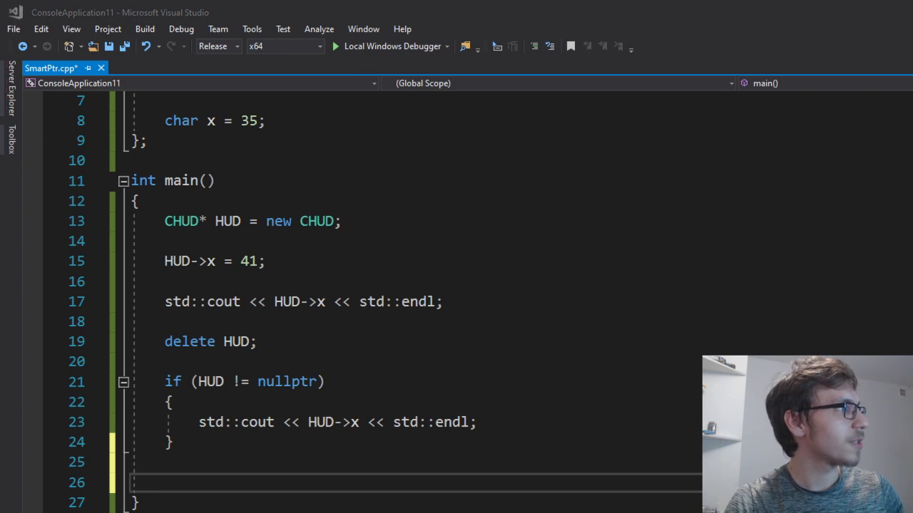
pyautogui.write('std::unique_ptr<CHUD> UniqueHUD = std::make_unique<CHUD>();')
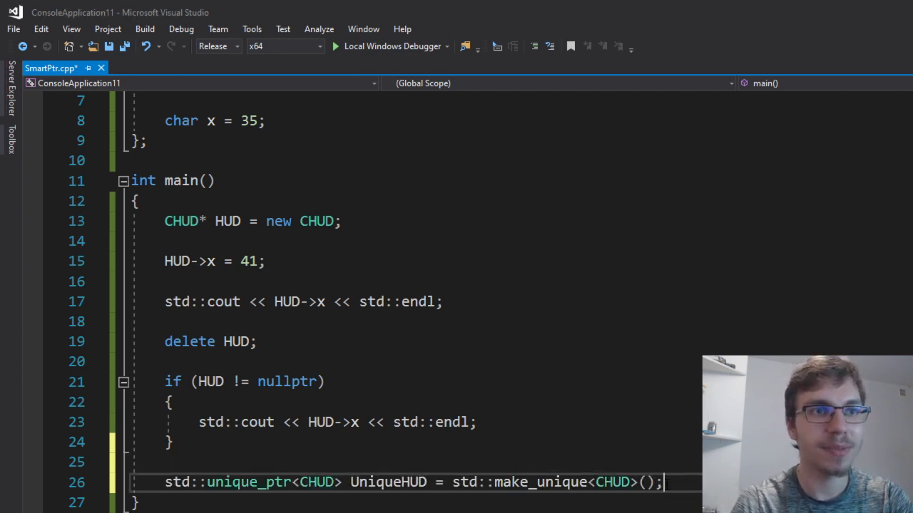
pyautogui.scroll(3)
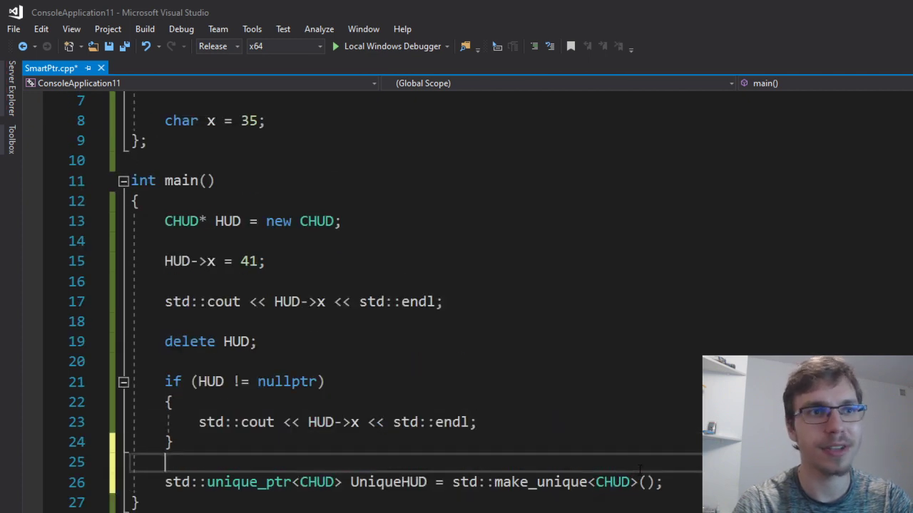
pyautogui.doubleClick(177, 301)
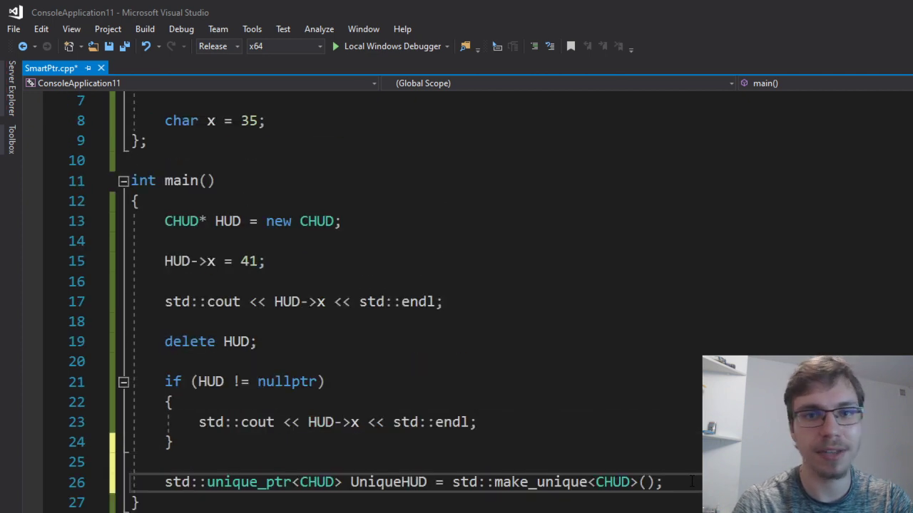
pyautogui.scroll(-3)
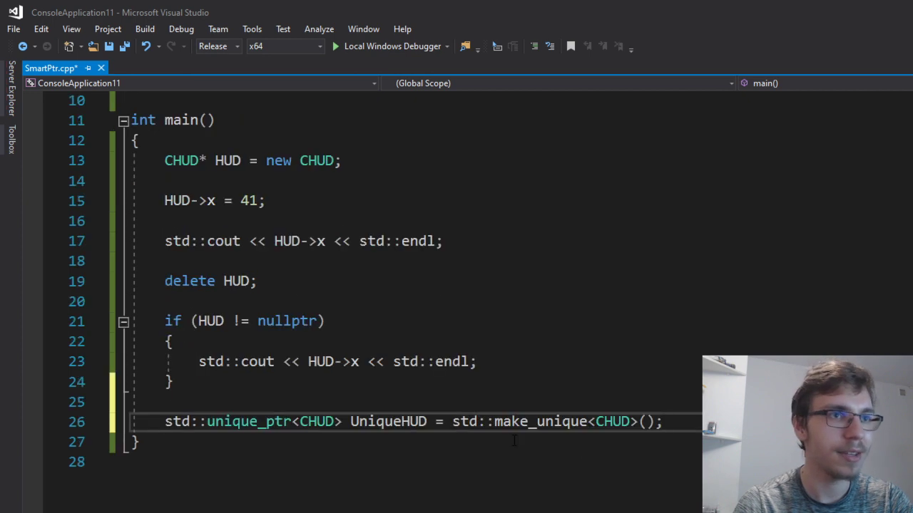
pyautogui.click(660, 421)
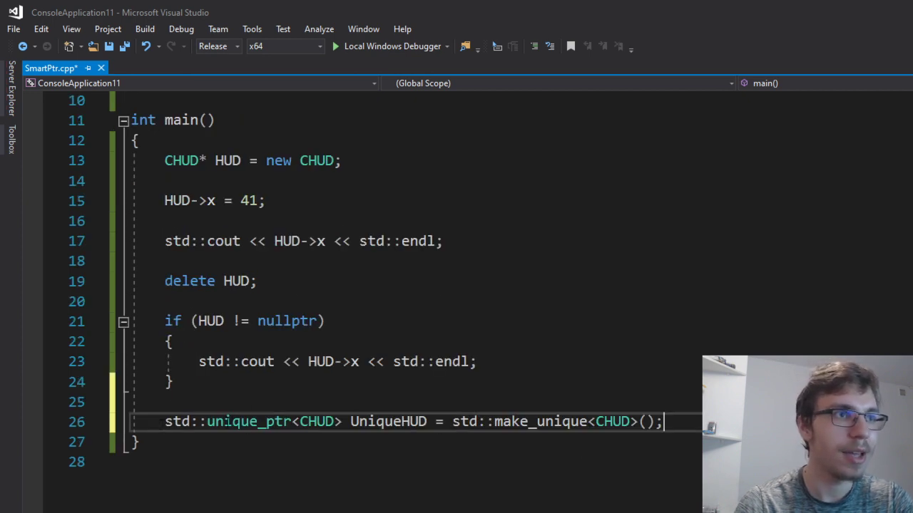
pyautogui.doubleClick(249, 422)
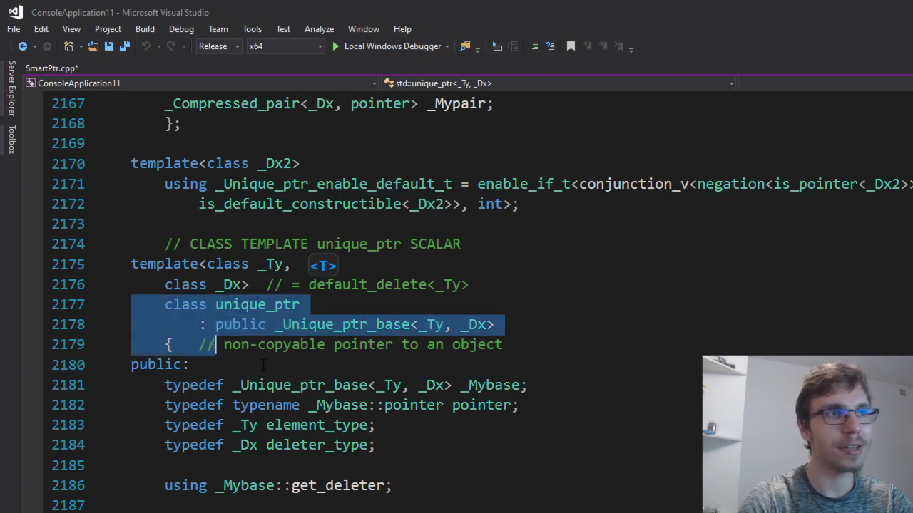
pyautogui.scroll(-3)
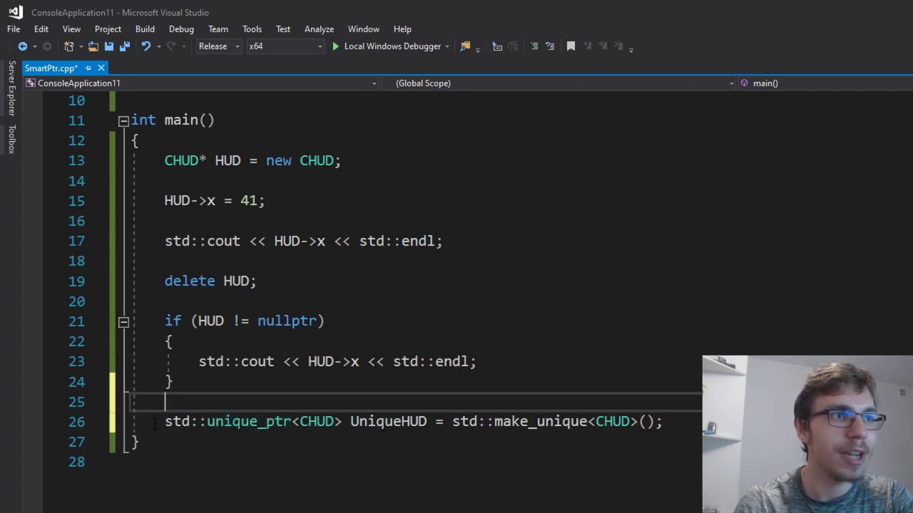
pyautogui.doubleClick(388, 421)
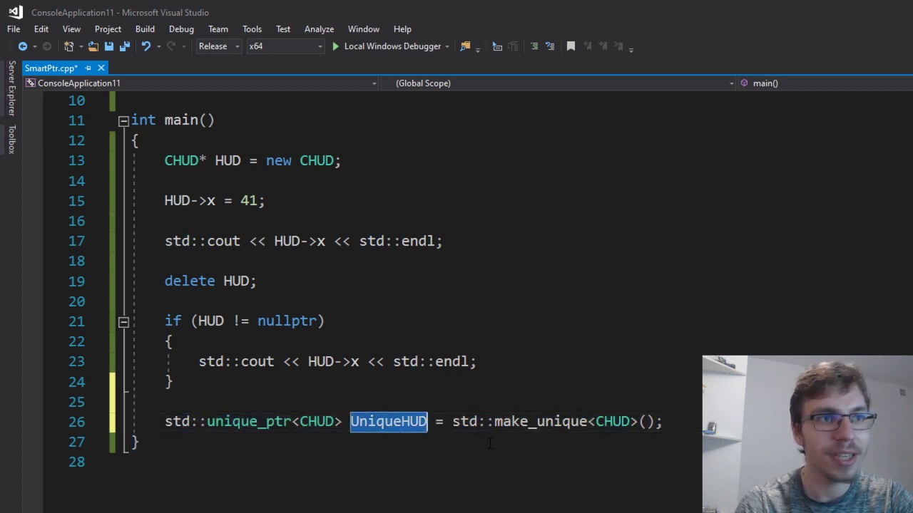
pyautogui.doubleClick(540, 421)
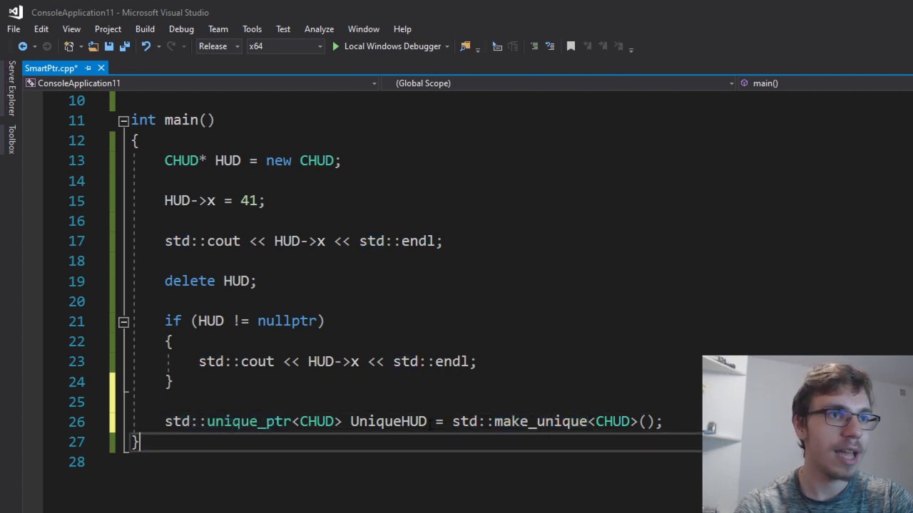
pyautogui.doubleClick(238, 422)
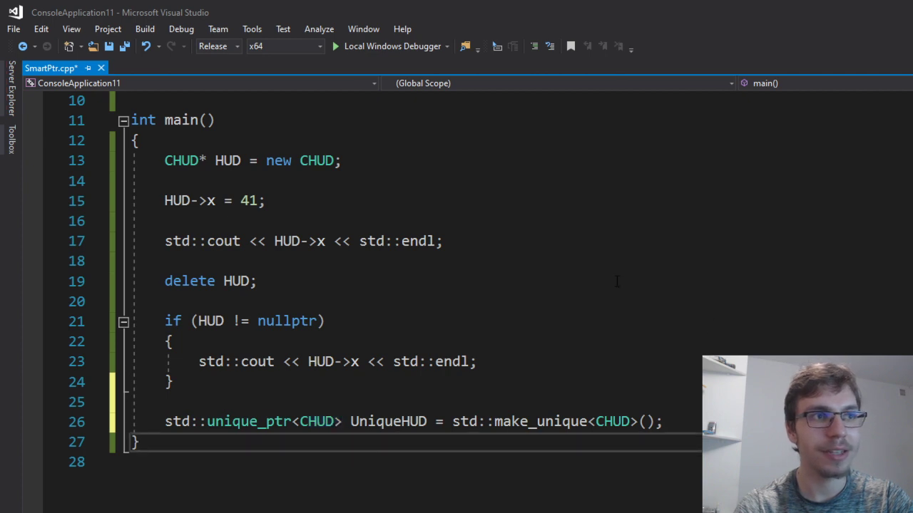
pyautogui.moveTo(540, 322)
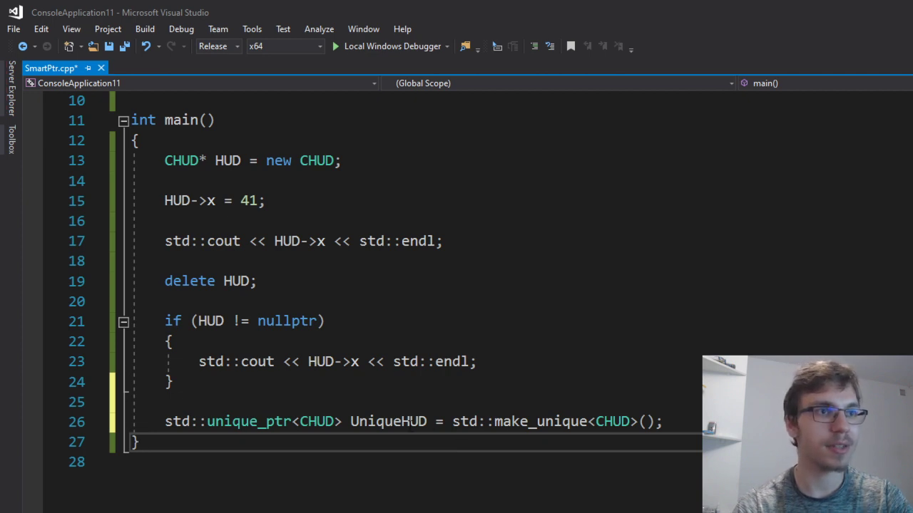
pyautogui.click(664, 421)
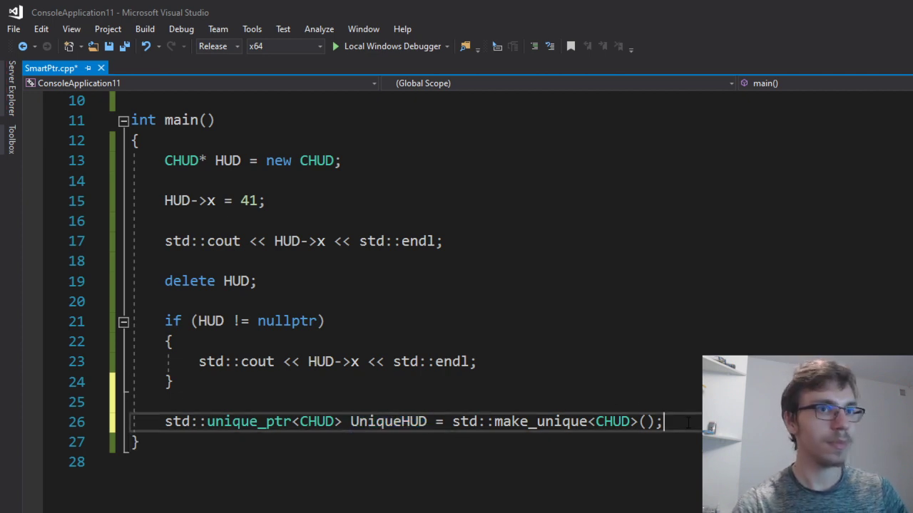
# Step: Browse UniqueHUD.re members, then add std::shared_ptr<CHUD> SharedHUD = std::make_shared<CHUD>();
pyautogui.write('UniqueHUD.re')
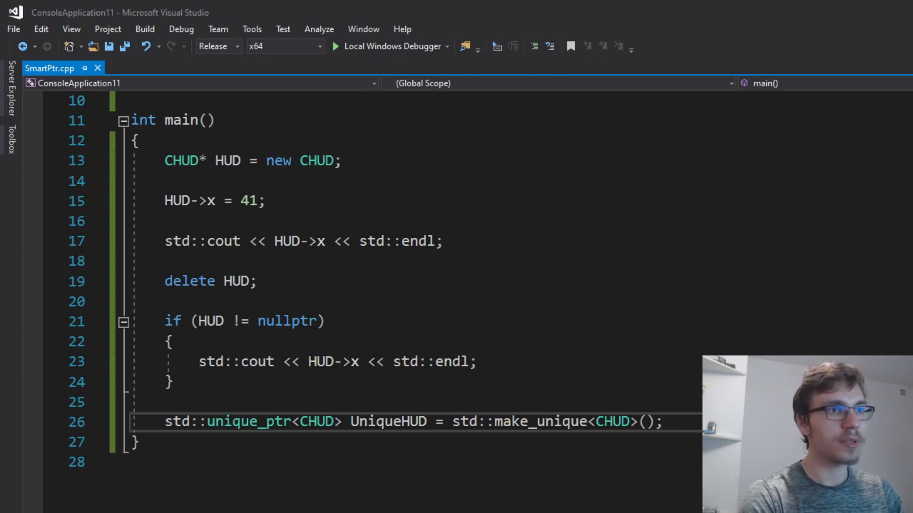
pyautogui.write('std::shared_ptr<CHUD> SharedHUD = std::make_shared<CHUD>();')
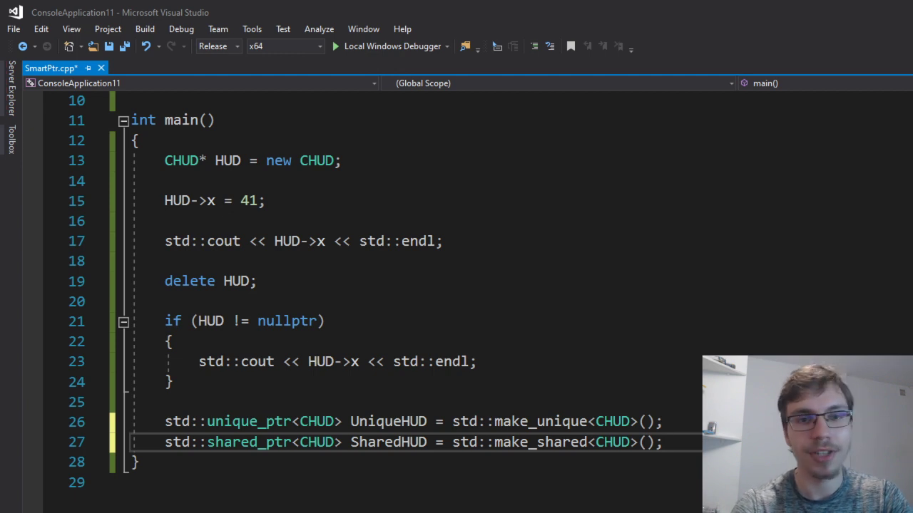
# Step: Add std::weak_ptr<CHUD> WeakHUD = SharedHUD; after the SharedHUD declaration
pyautogui.click(139, 462)
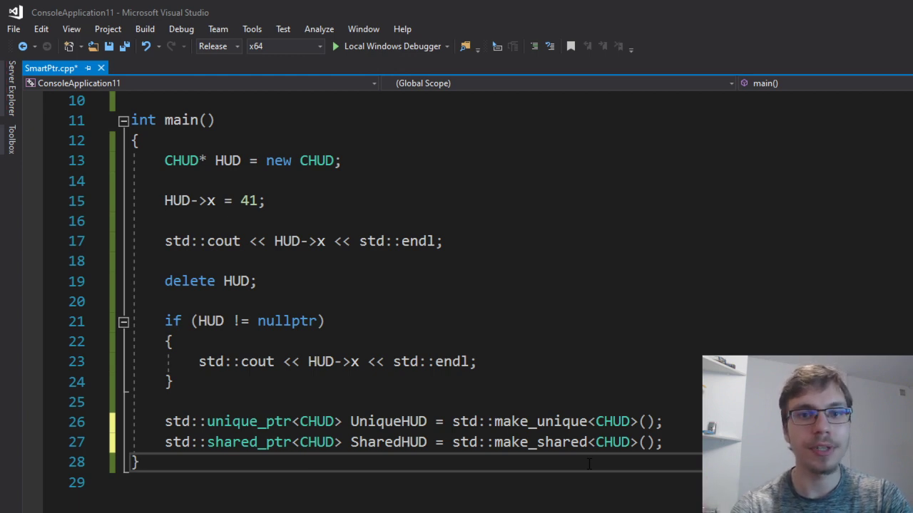
pyautogui.doubleClick(539, 442)
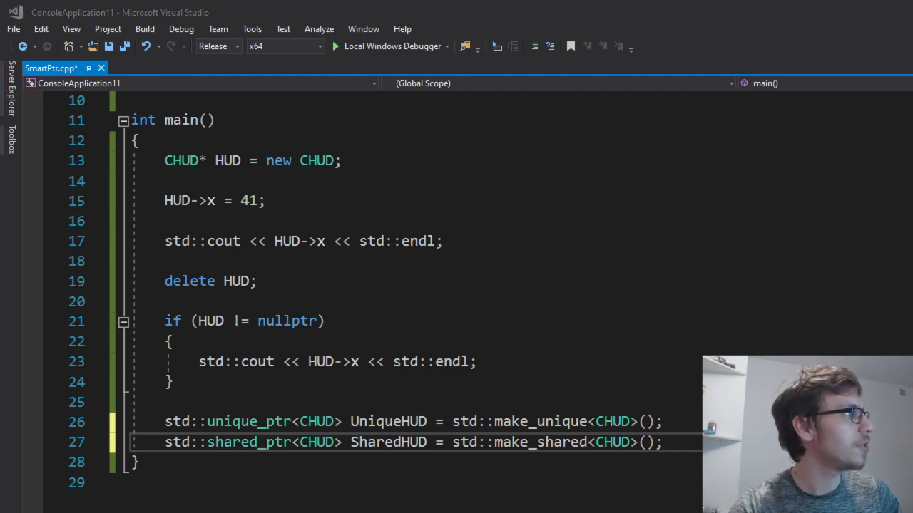
pyautogui.write('std::weak_ptr<CHUD> WeakHUD = SharedHUD;')
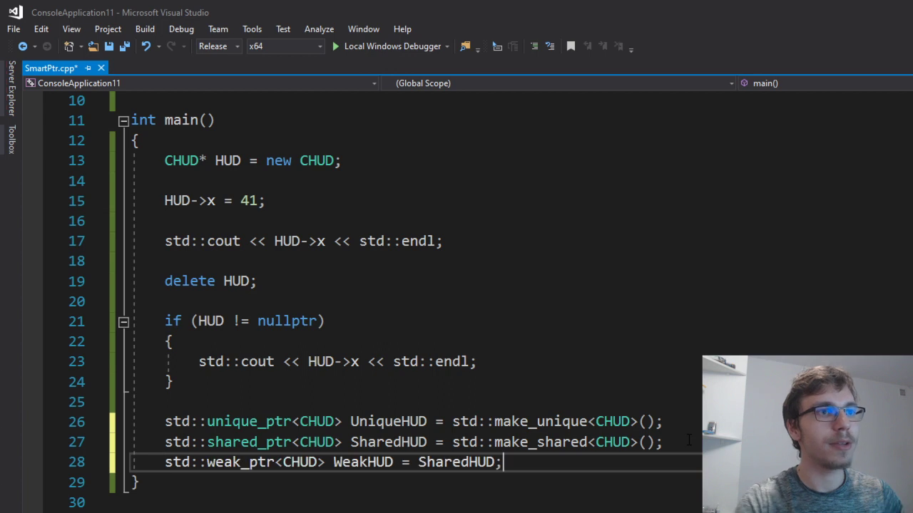